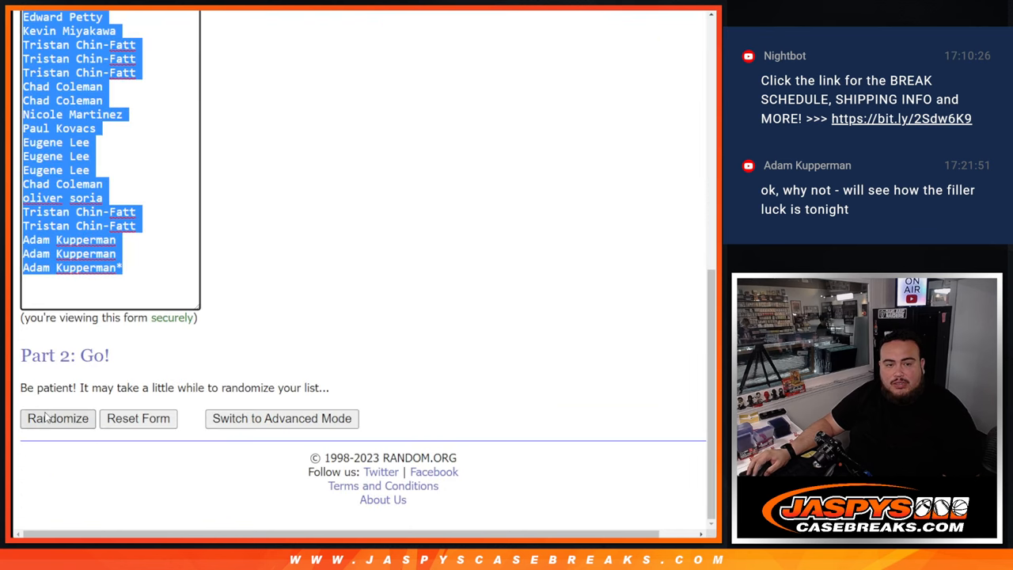
Shuffle the 30-name list three times with Randomize and Again!
click(57, 417)
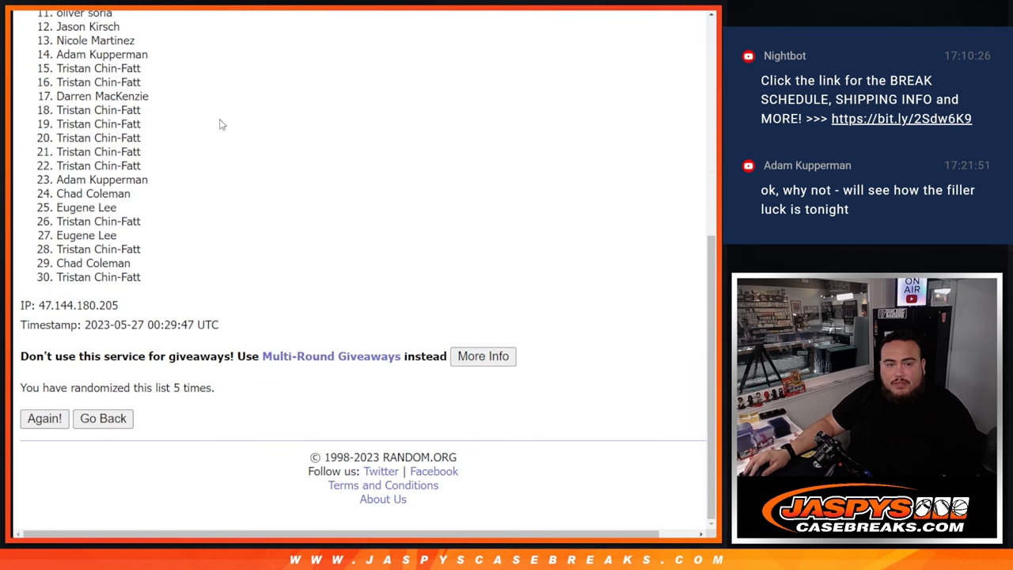
click(44, 417)
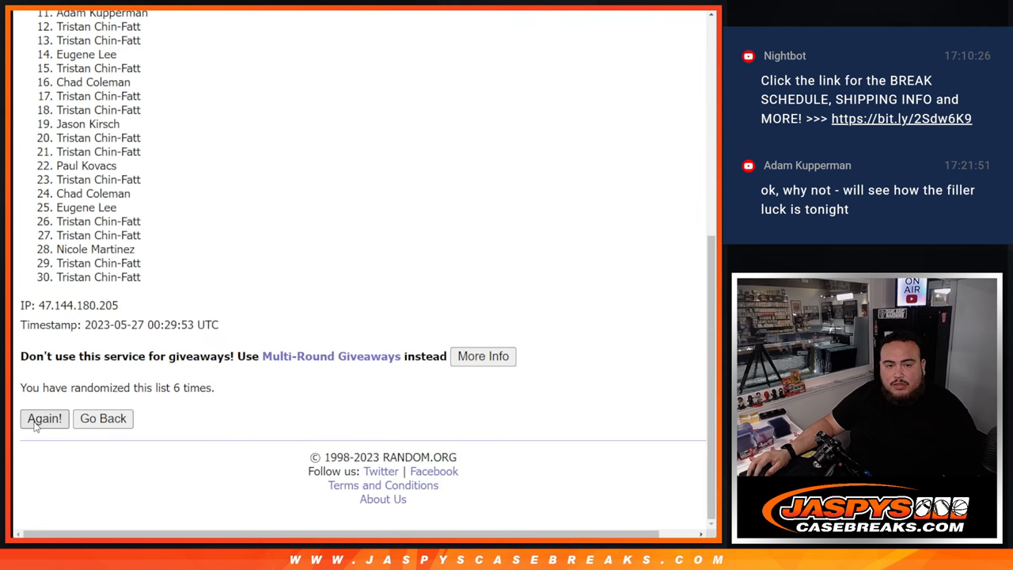
click(45, 418)
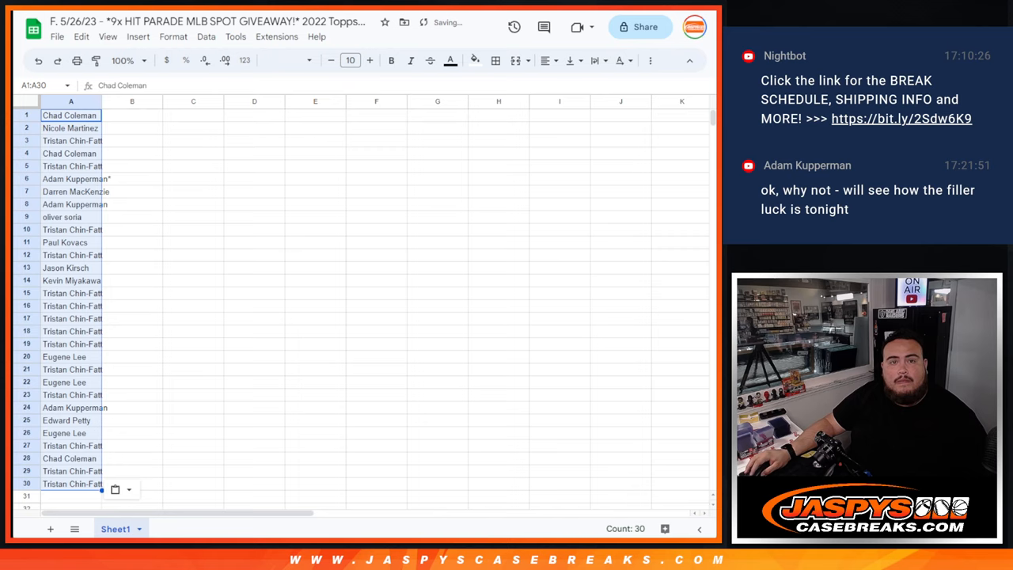
click(132, 115)
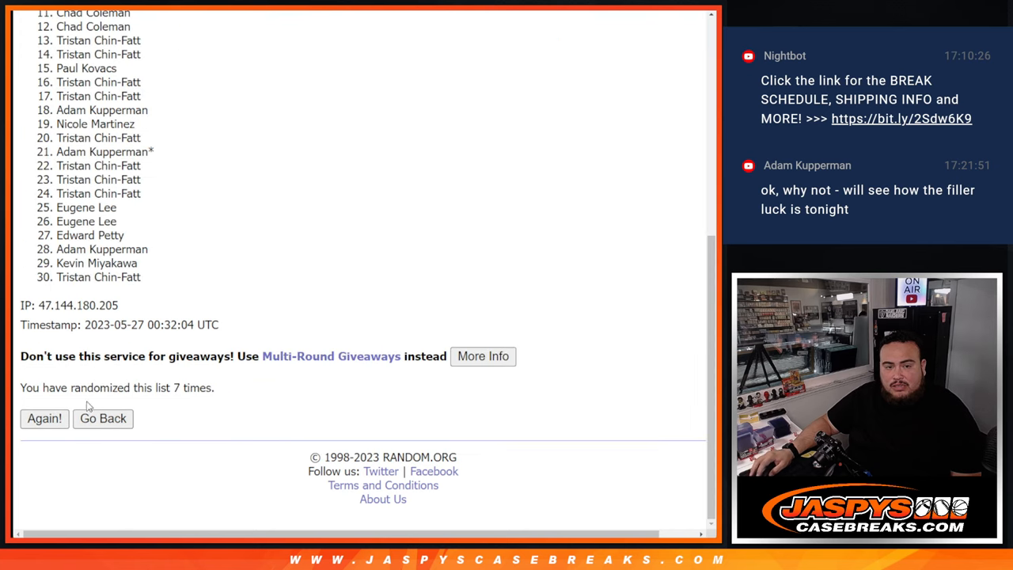
Run Again! once more so the list reads randomized 8 times.
click(45, 417)
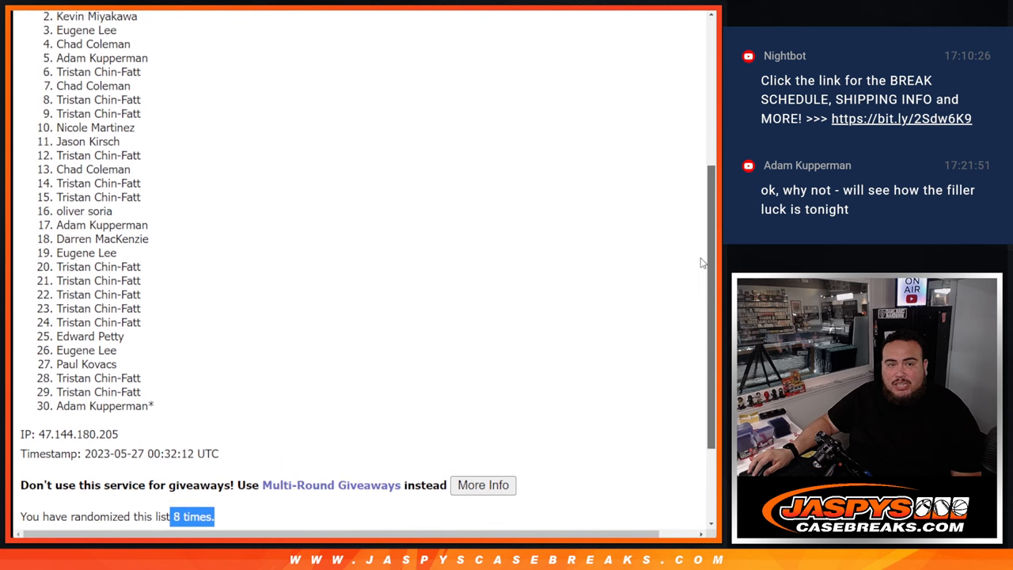